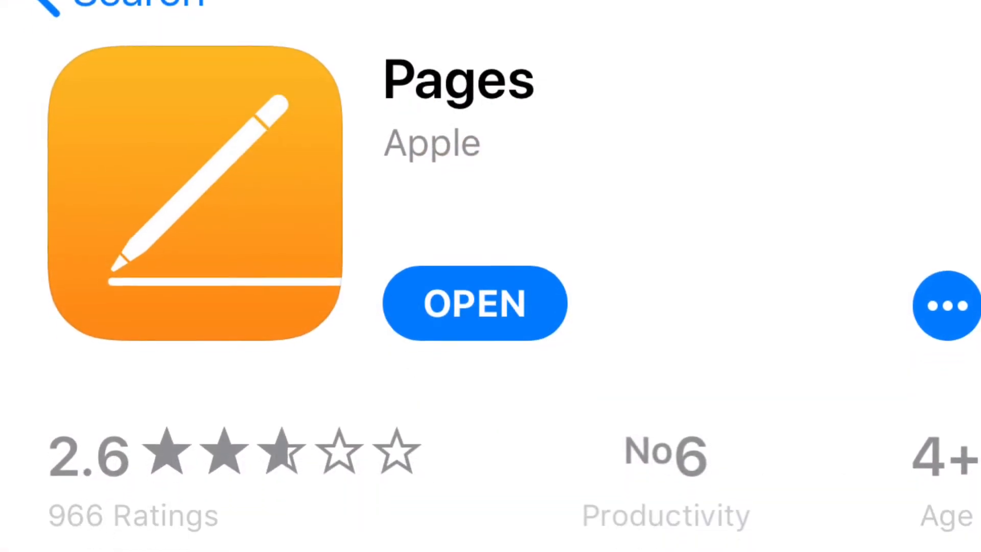
Step: Type the heading "How to add drawings to your pages document" in the blank document
scroll("down", 3)
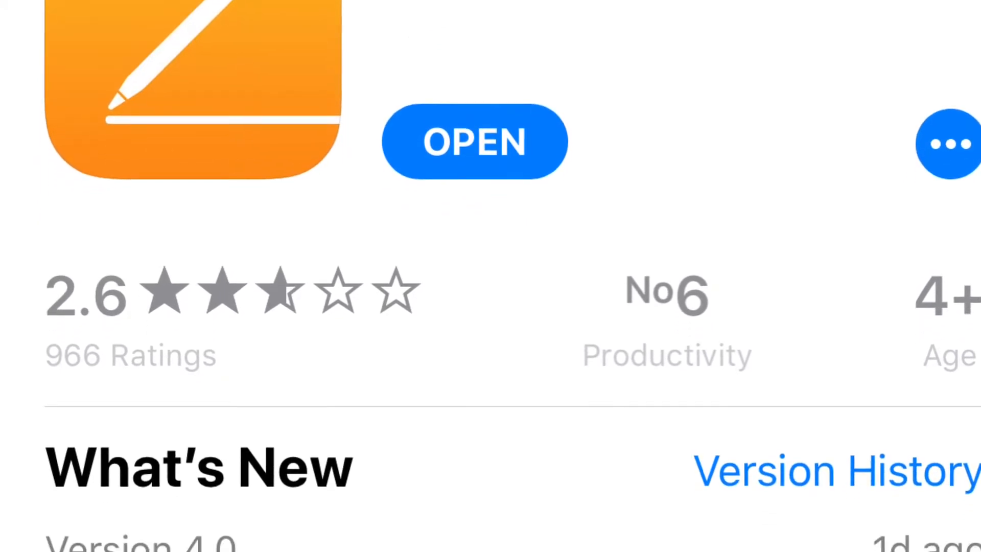
scroll("down", 3)
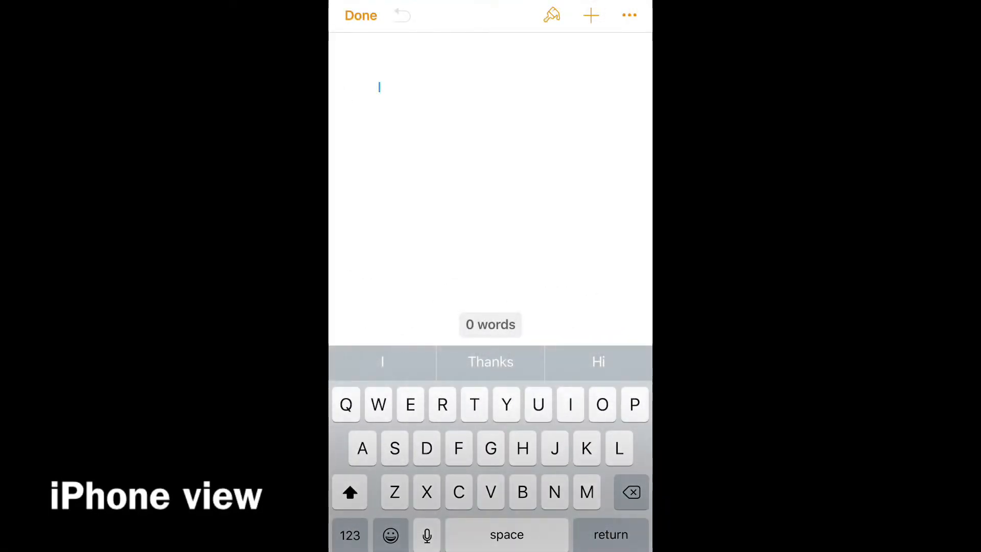
type("How to ad")
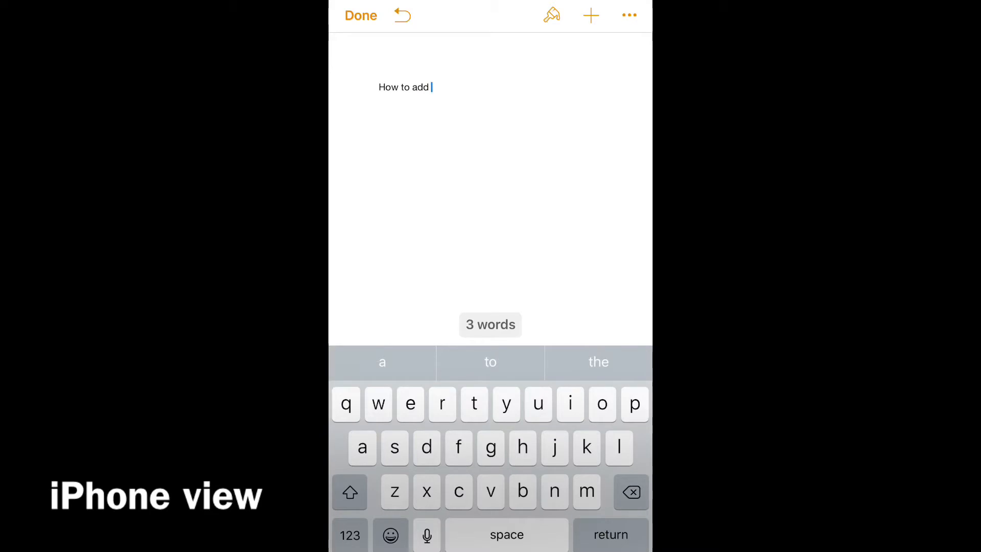
type("drawings to your pages document")
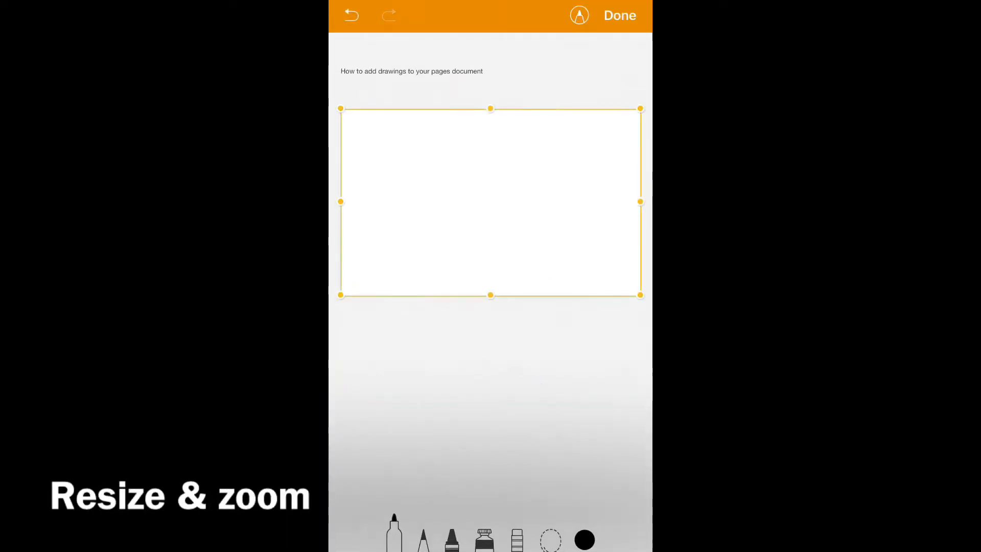
Step: Stretch the drawing canvas taller to a portrait shape and pick the pen tool
left_click_drag(491, 295, 490, 452)
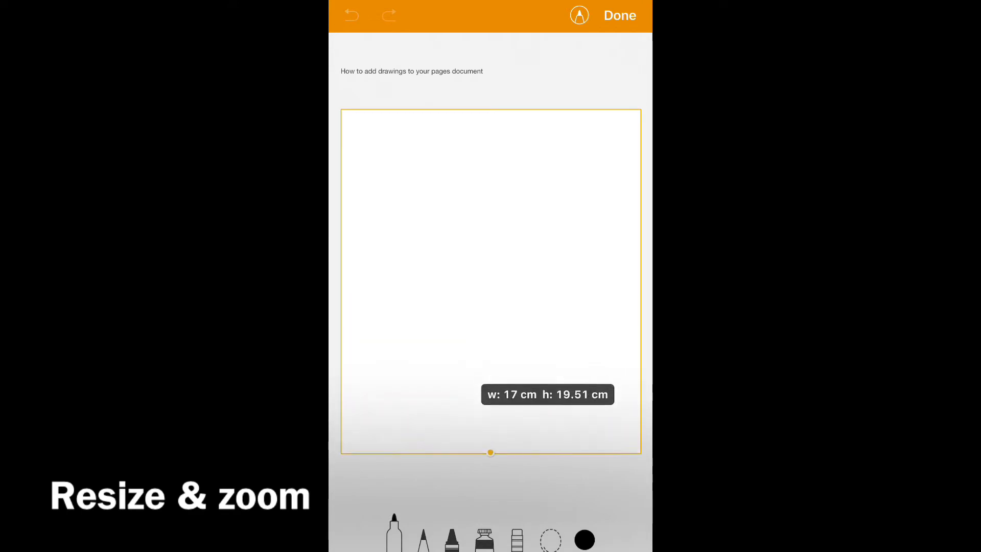
left_click_drag(490, 452, 490, 440)
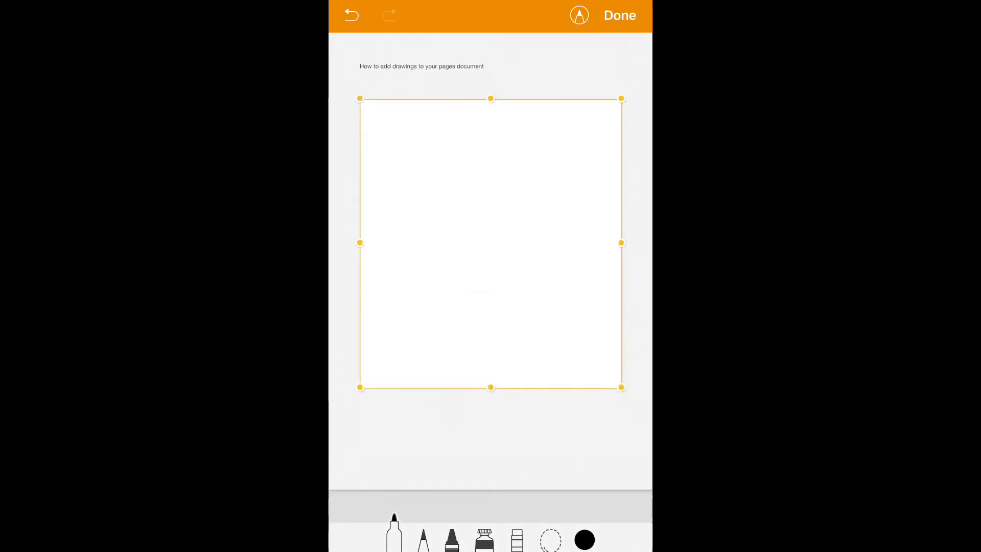
left_click(395, 531)
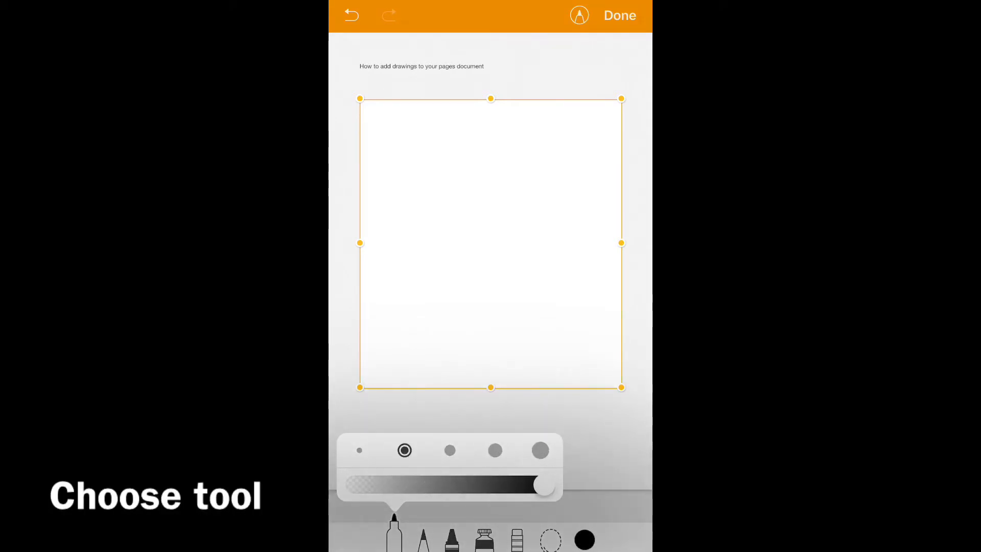
Step: Choose the middle stroke width for the pen and dismiss its options
left_click(450, 464)
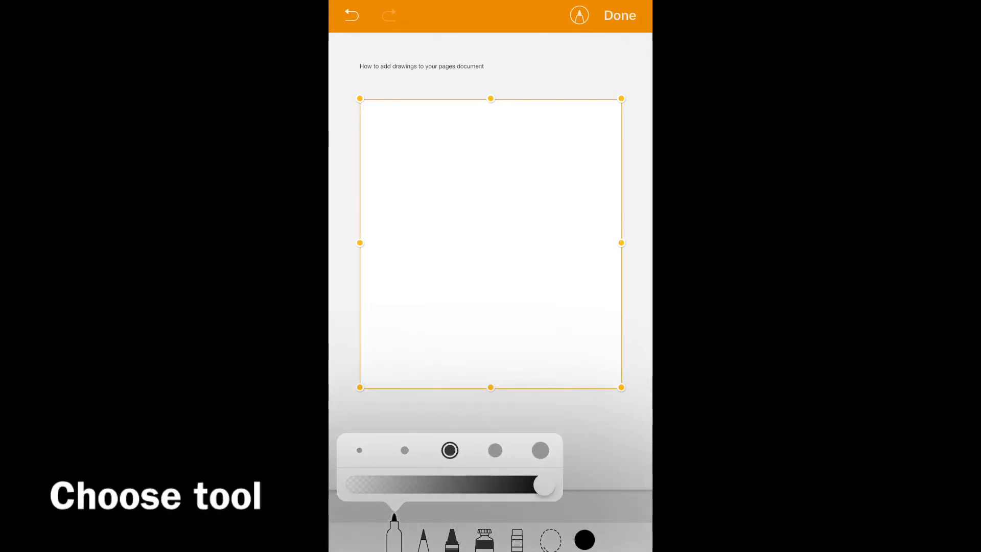
left_click(541, 464)
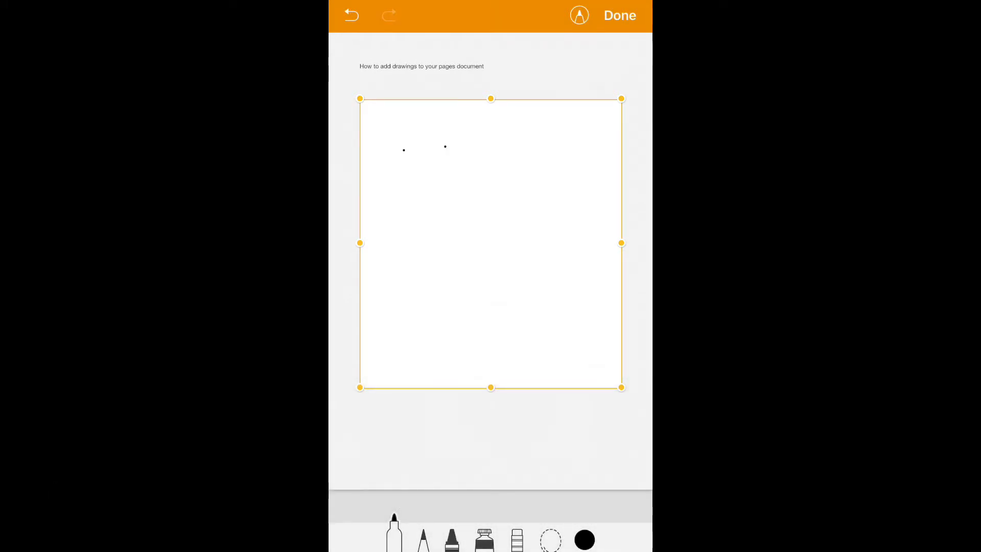
Step: Draw two simple faces with dot eyes, a curved nose, a smile and an oval
left_click_drag(431, 168, 413, 225)
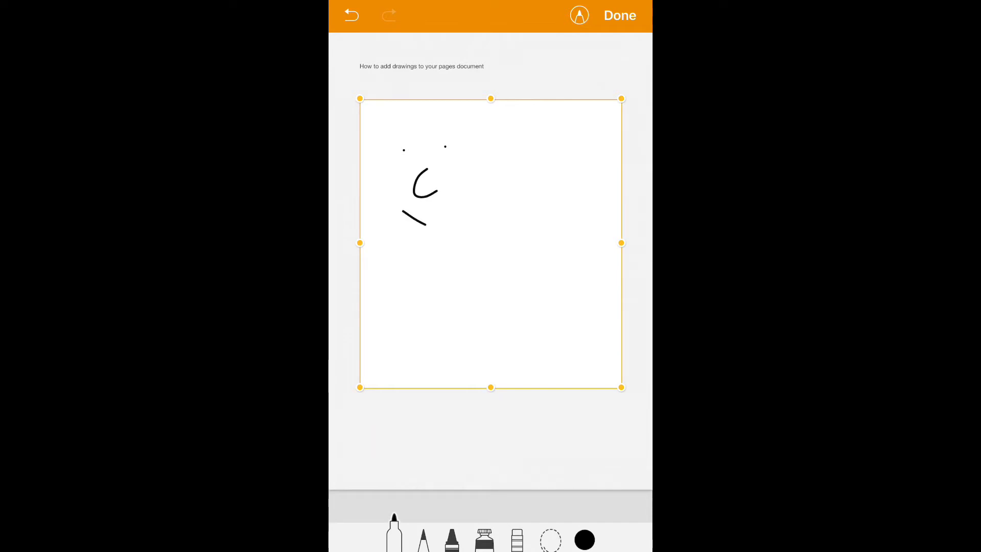
left_click_drag(406, 207, 463, 216)
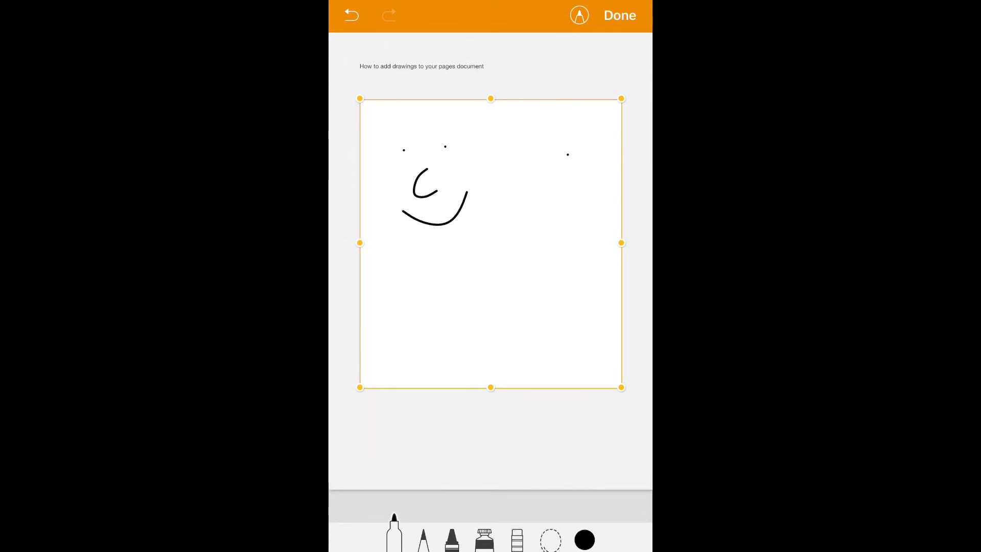
left_click(600, 168)
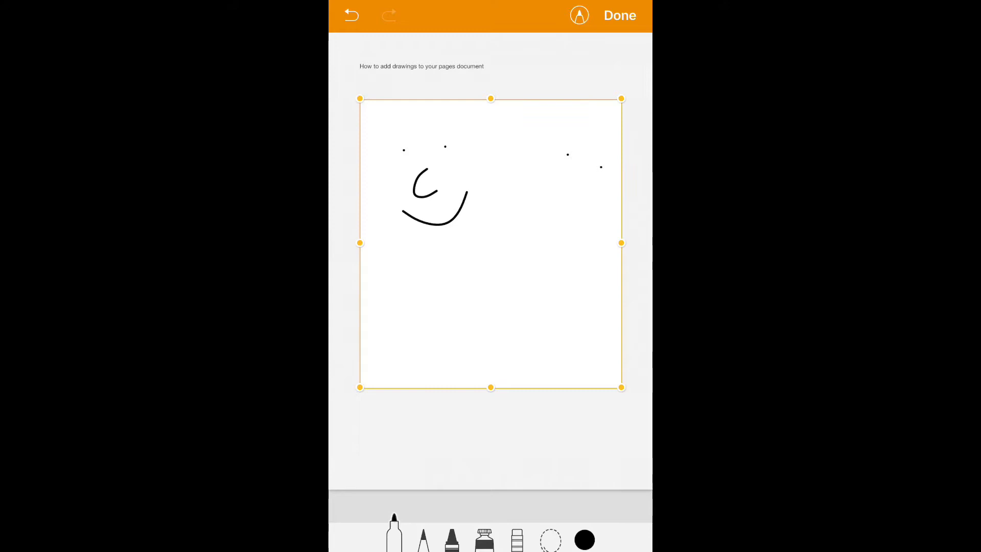
left_click_drag(560, 191, 563, 213)
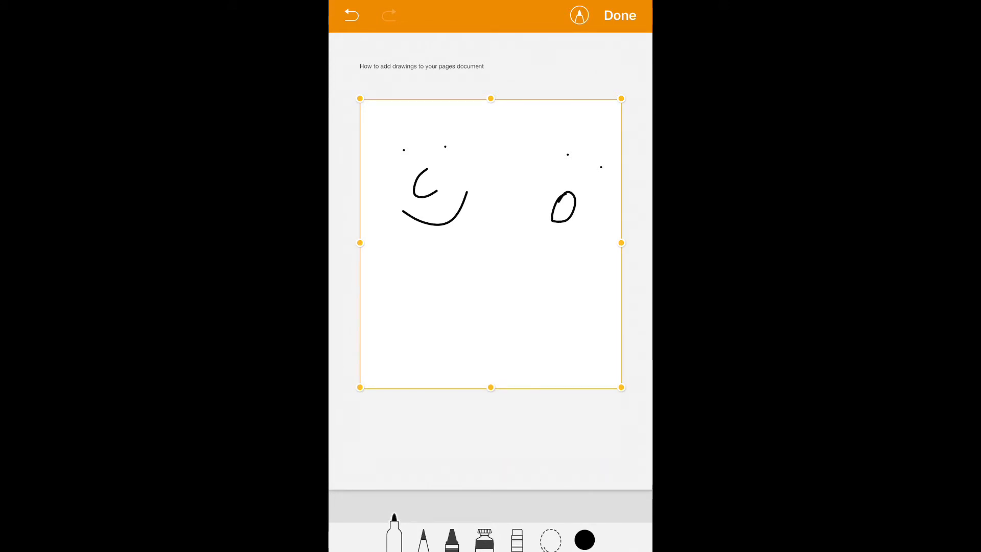
left_click_drag(576, 182, 589, 200)
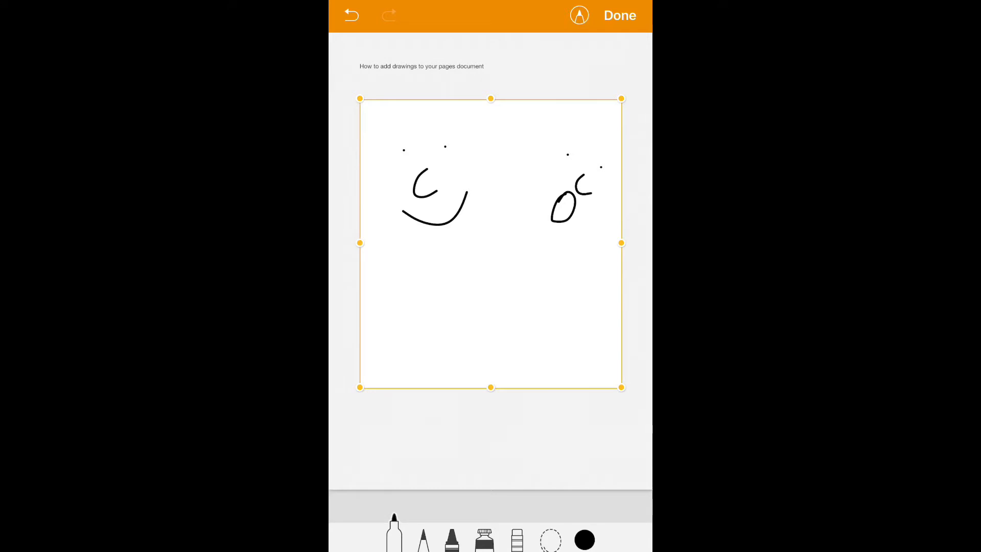
Step: Undo a stray stroke and add a zigzag shape below the faces
left_click(351, 16)
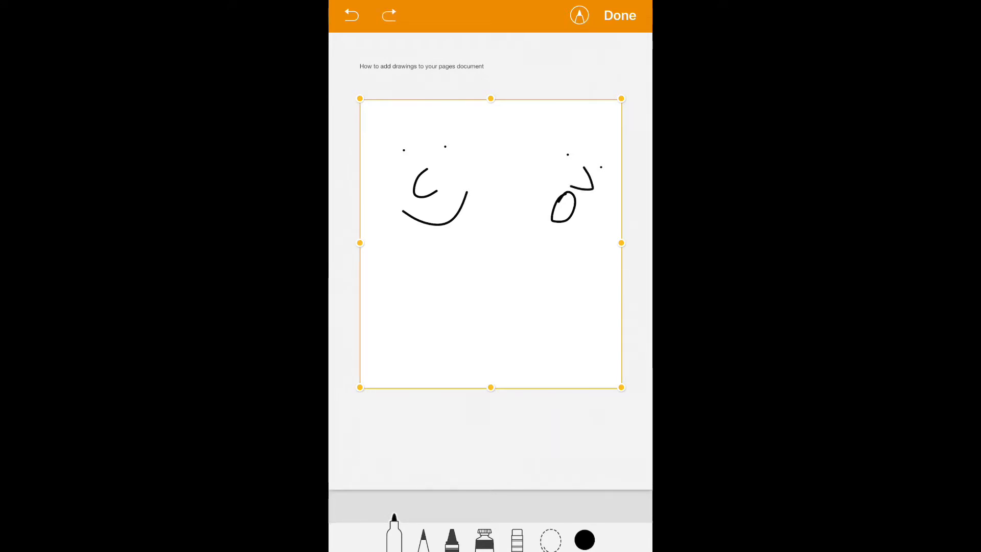
left_click(388, 16)
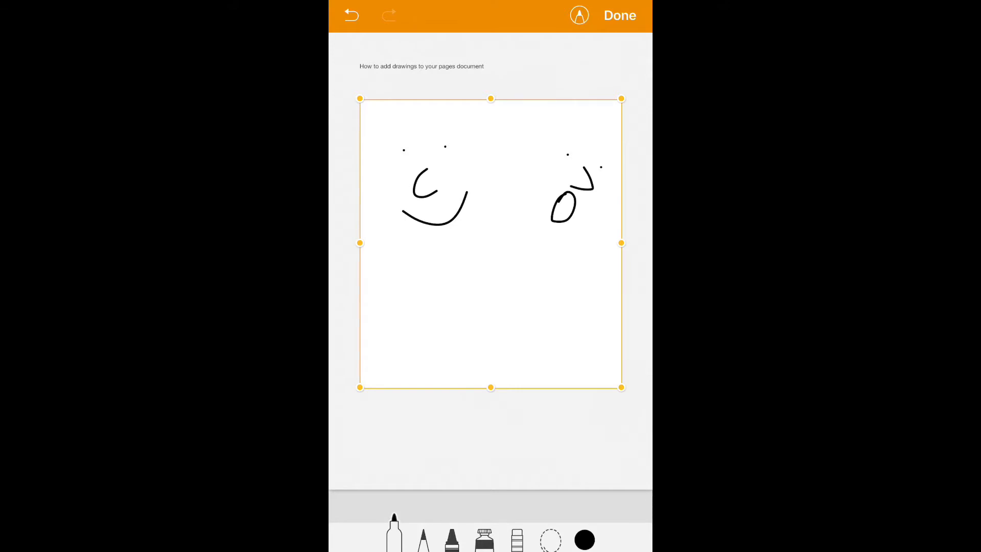
left_click_drag(445, 291, 495, 272)
type("You")
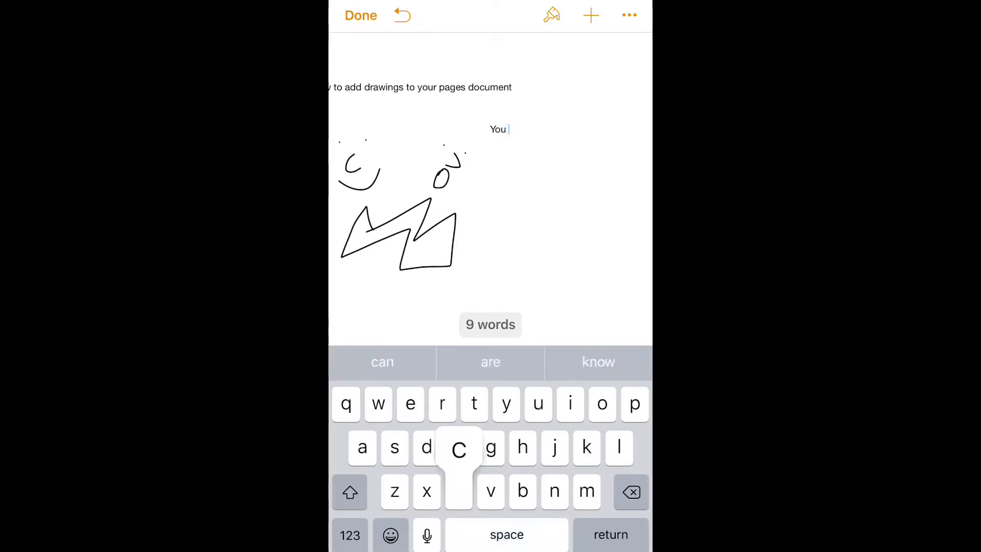
Step: Finish the sentence 'You can continue typing around your image as usual.' and dismiss the keyboard
type("can continue typing around your")
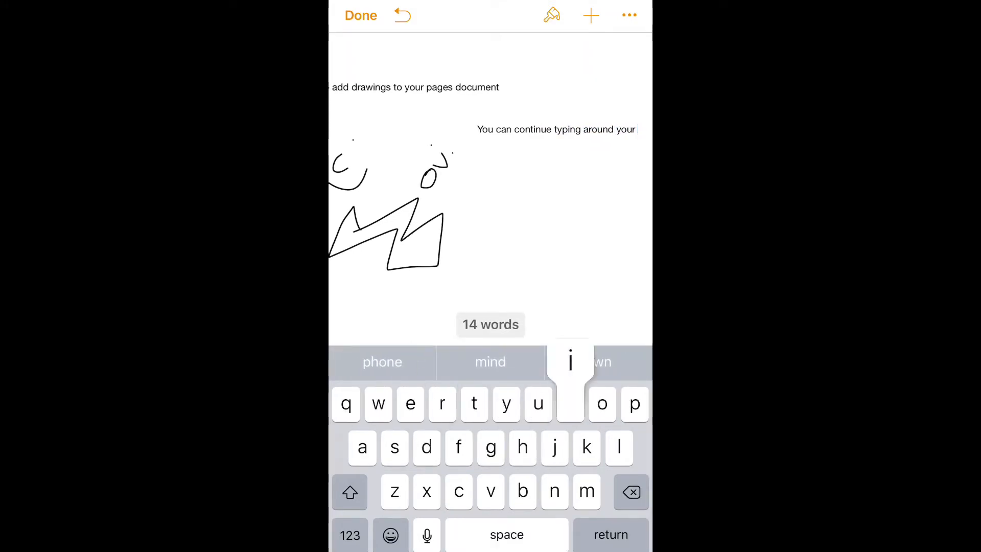
type("image as")
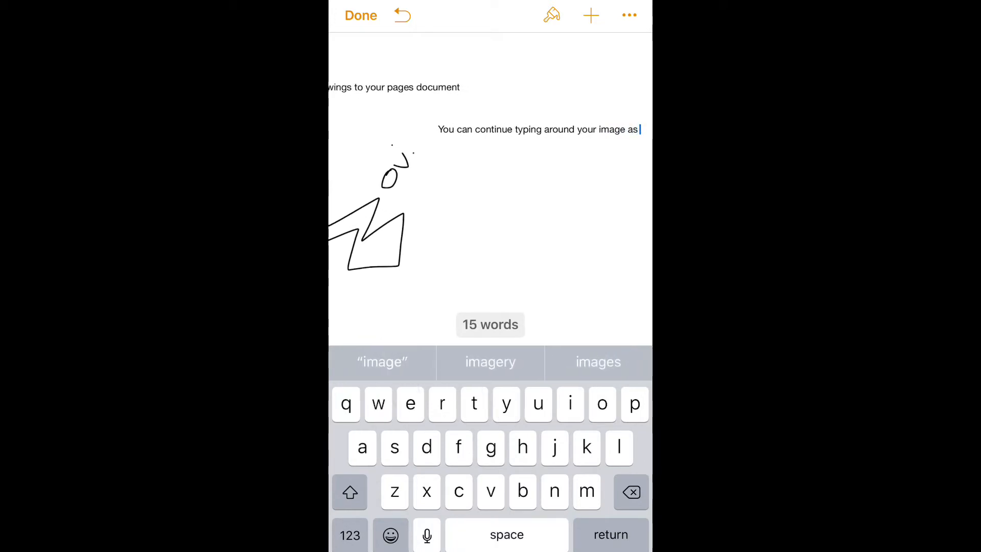
type("usual")
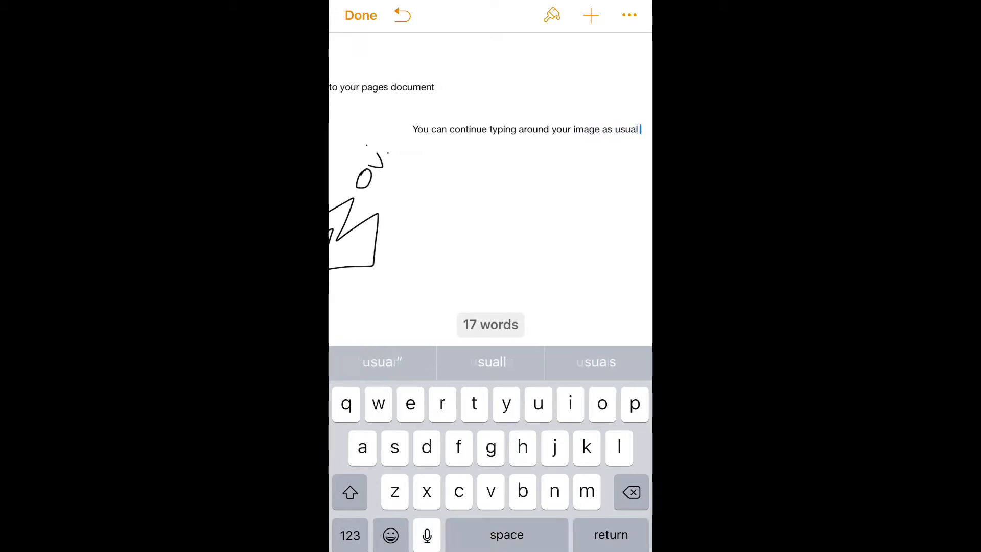
type(".")
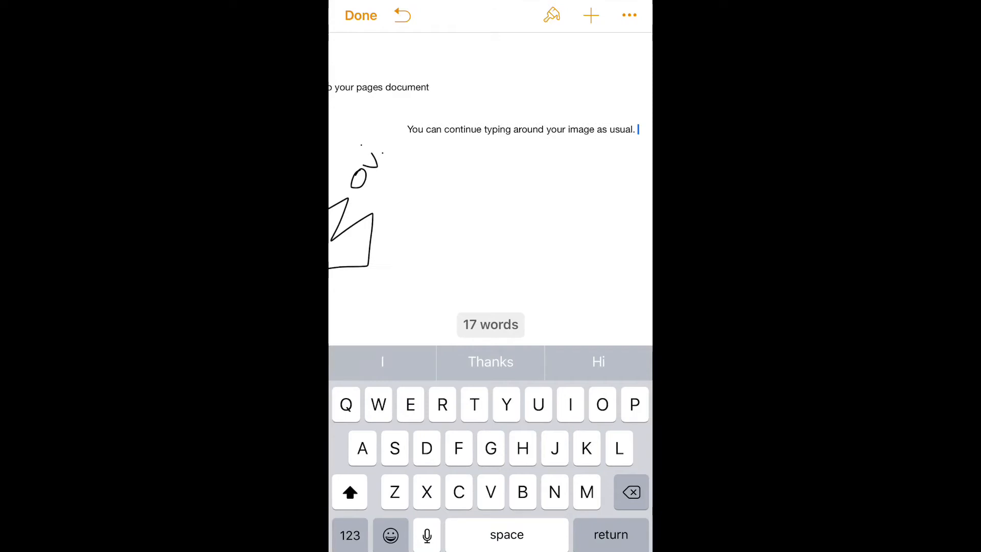
left_click(360, 16)
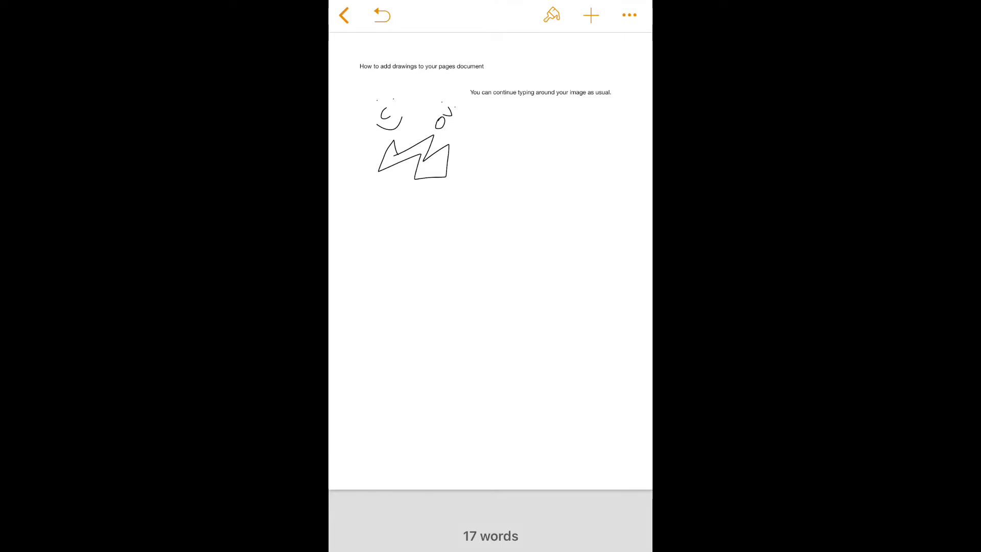
Step: Insert a new drawing and scribble with the crayon in red, yellow, purple and green
left_click(551, 14)
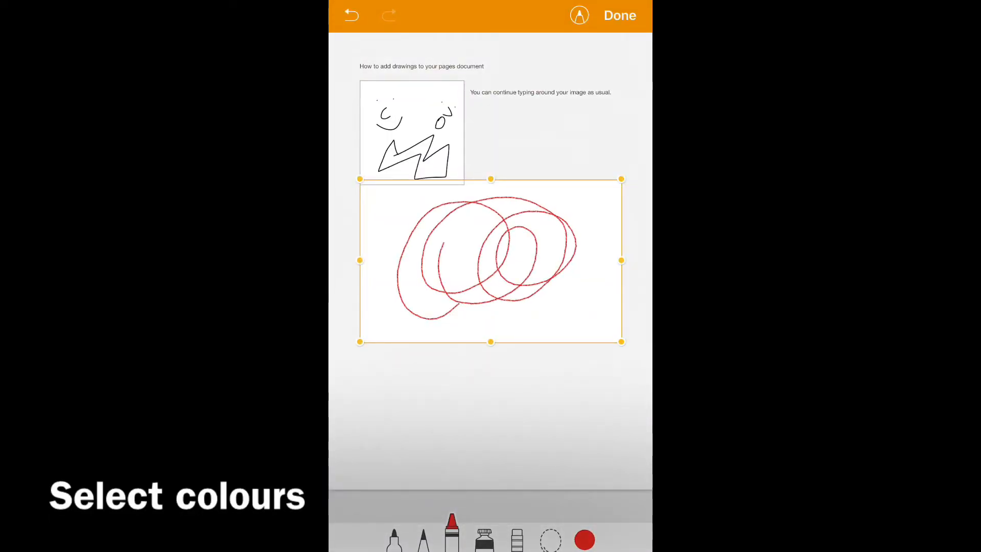
left_click(587, 539)
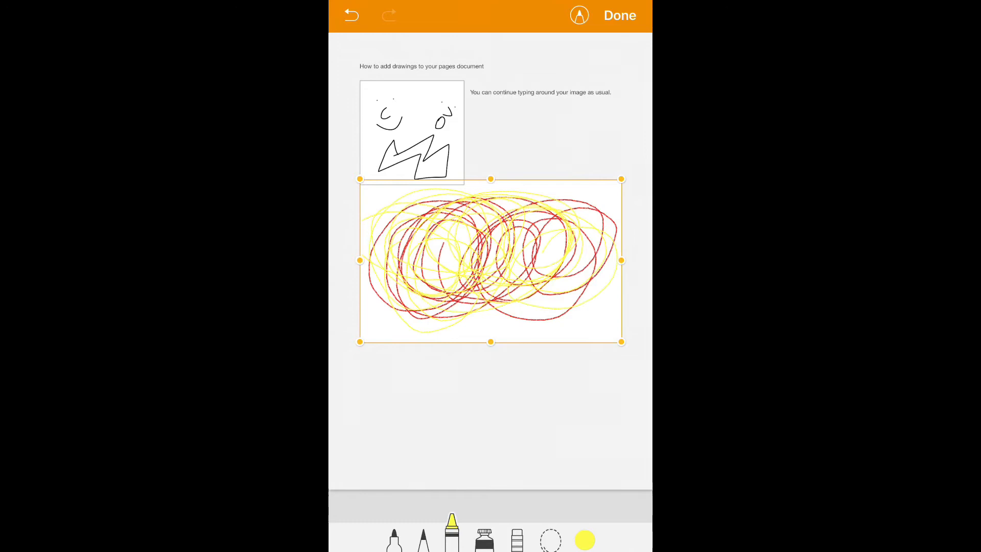
left_click(587, 539)
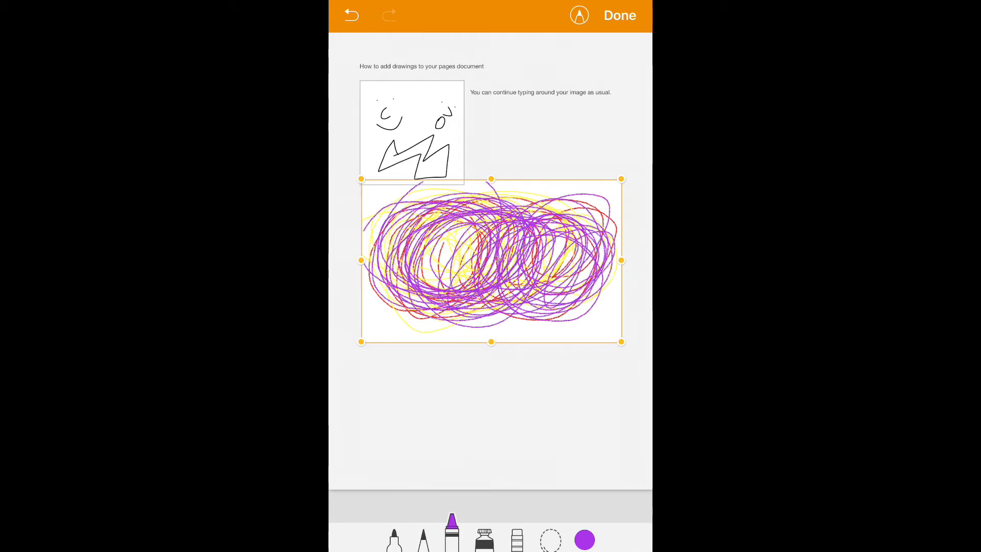
left_click(584, 539)
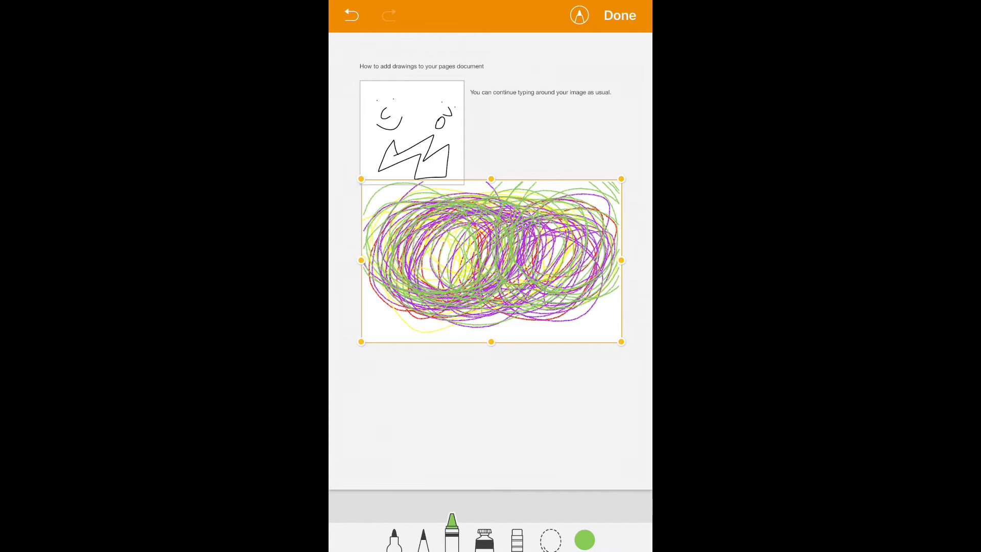
left_click(619, 16)
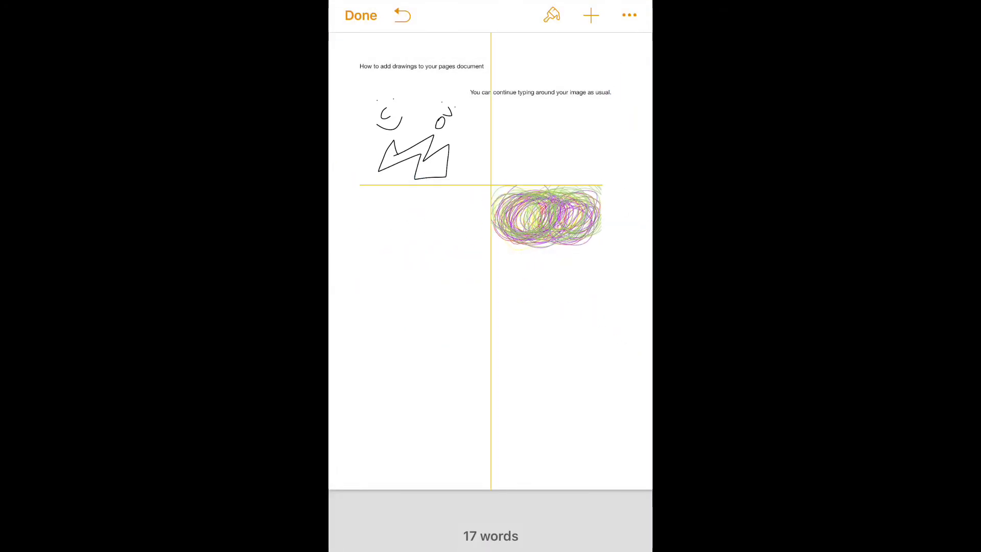
Step: Place the scribble drawing small, to the right of the first sketch
left_click_drag(546, 216, 546, 148)
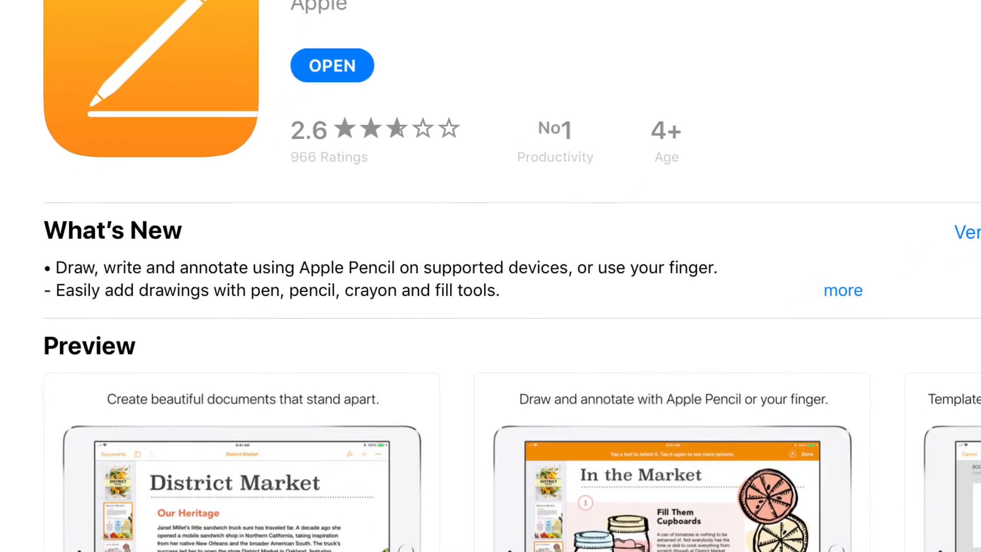
scroll("down", 3)
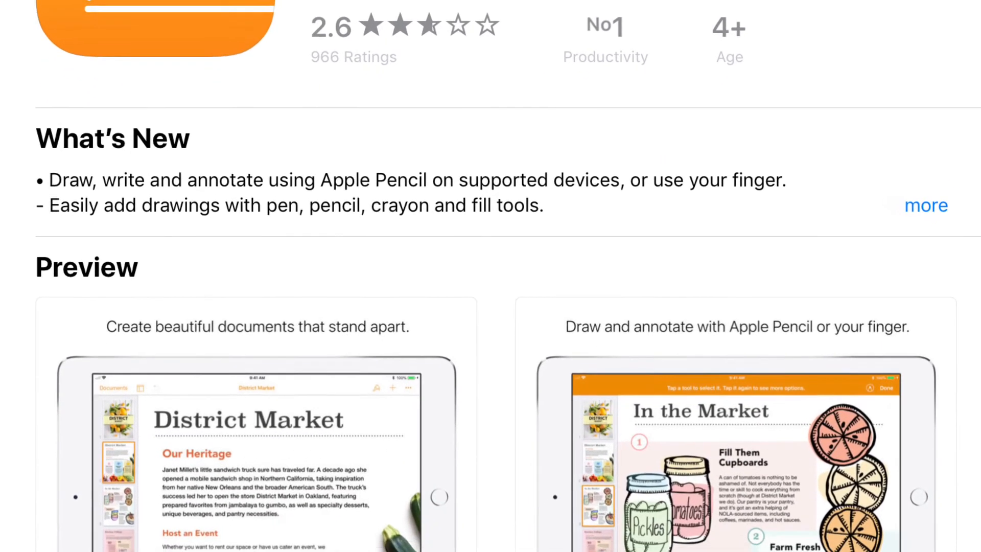
scroll("down", 3)
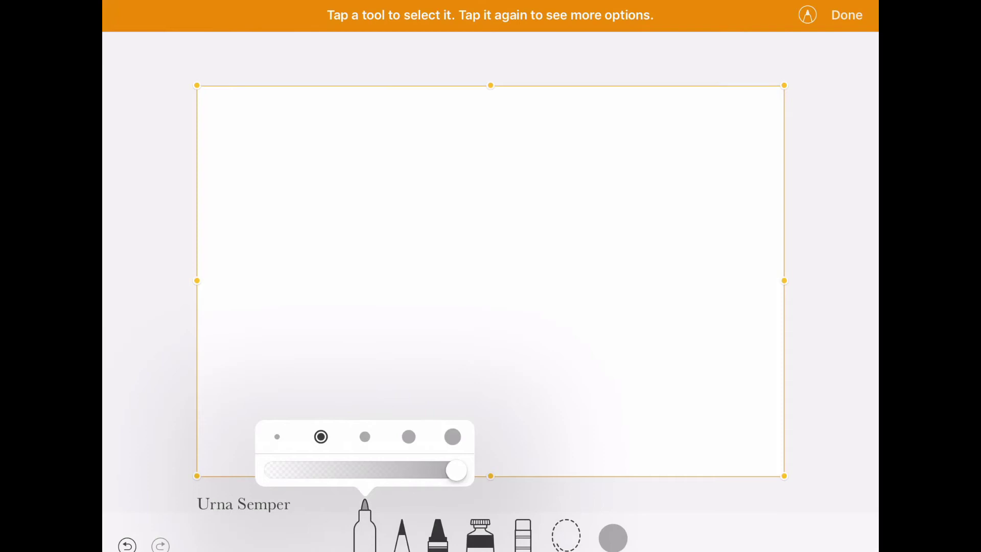
Step: Pick a dark red pen colour and hand-letter 'Happy' with a swooping underline
left_click(611, 537)
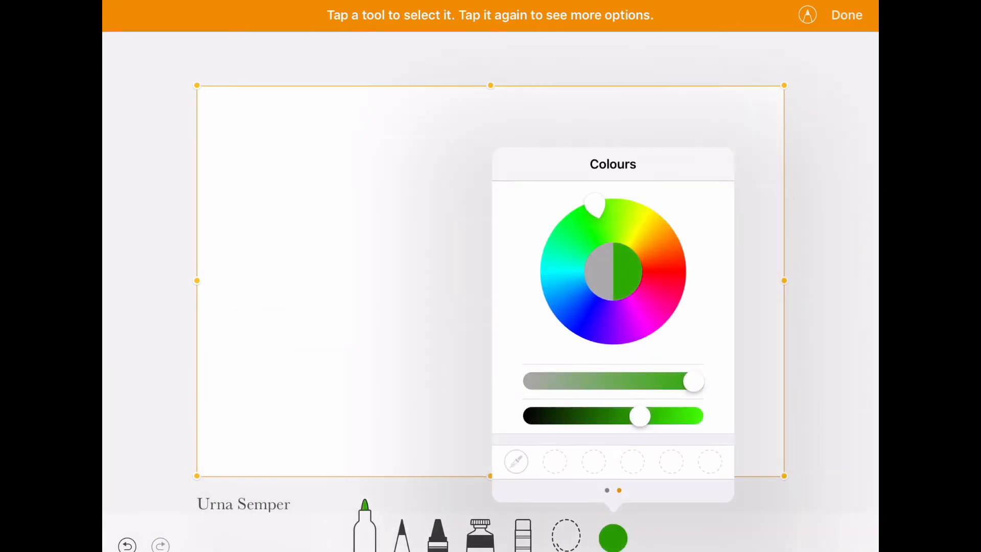
left_click_drag(637, 416, 615, 416)
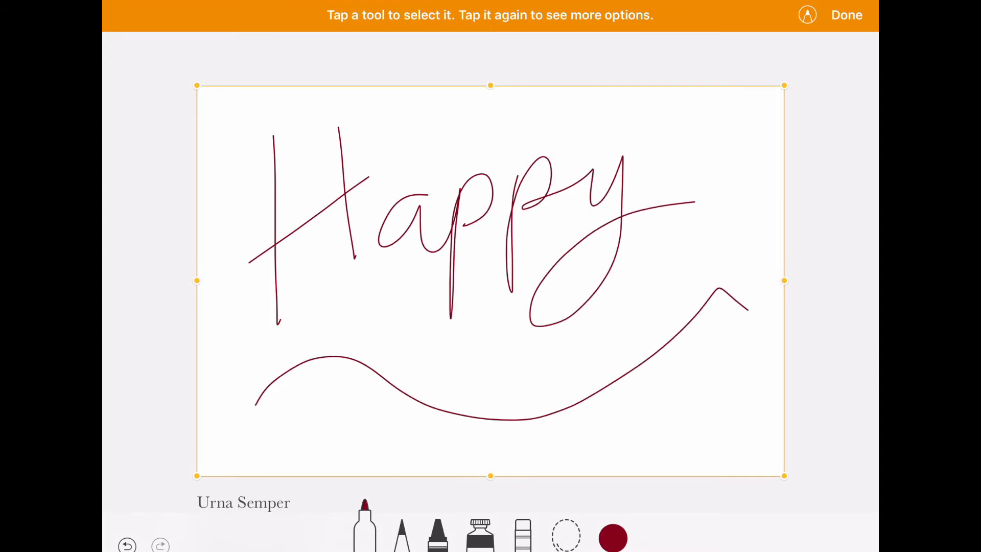
left_click(844, 16)
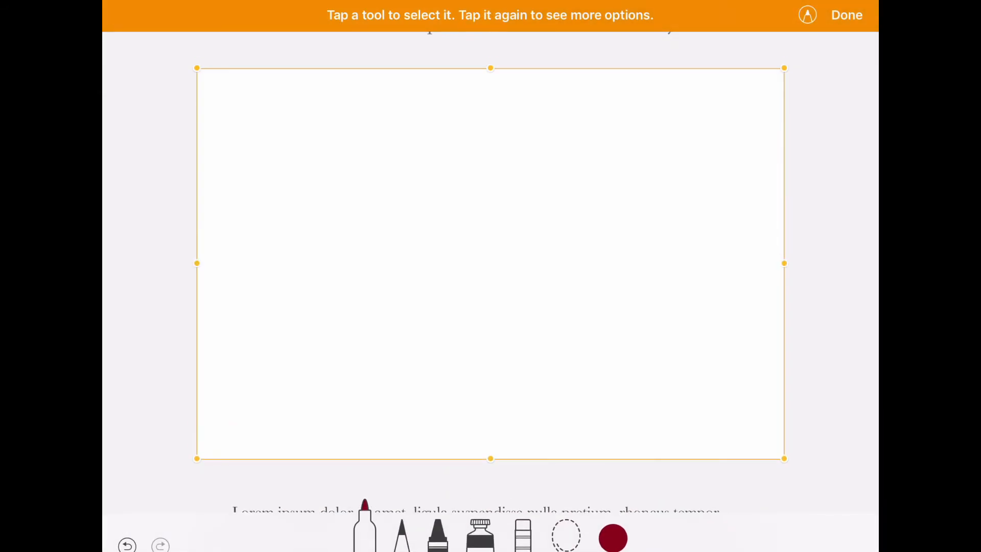
Step: Draw a cartoon face with the black crayon, then fill it brown
left_click(613, 537)
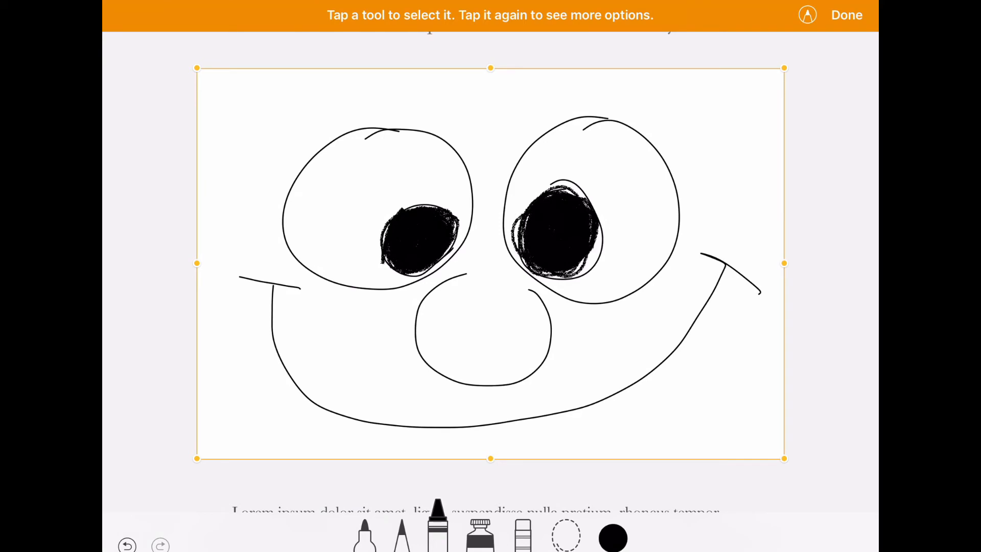
left_click(612, 538)
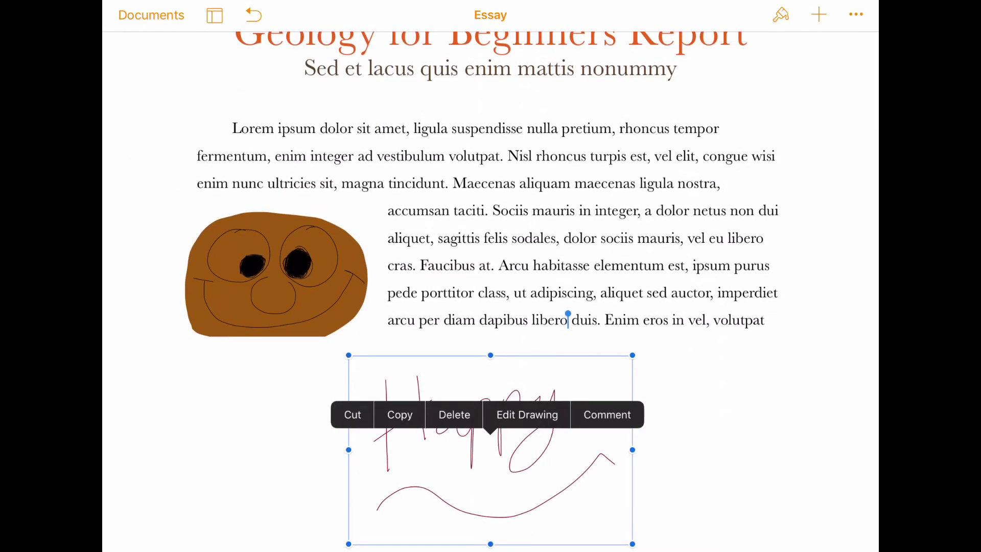
Step: Scroll through the report to view the brown face and Happy lettering in place
scroll("down", 3)
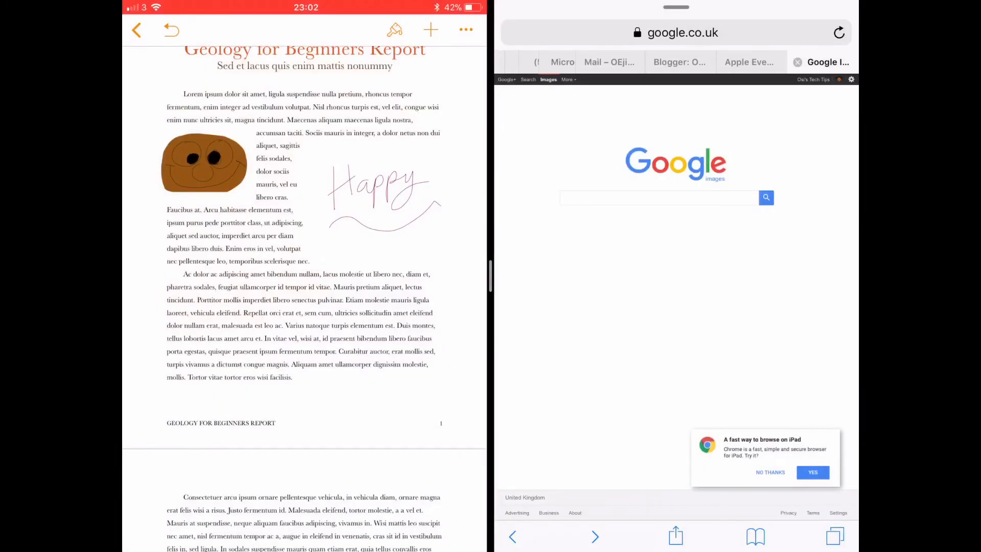
Step: Search Google Images for 'hats' and drag a green bucket hat photo into the report
left_click(659, 198)
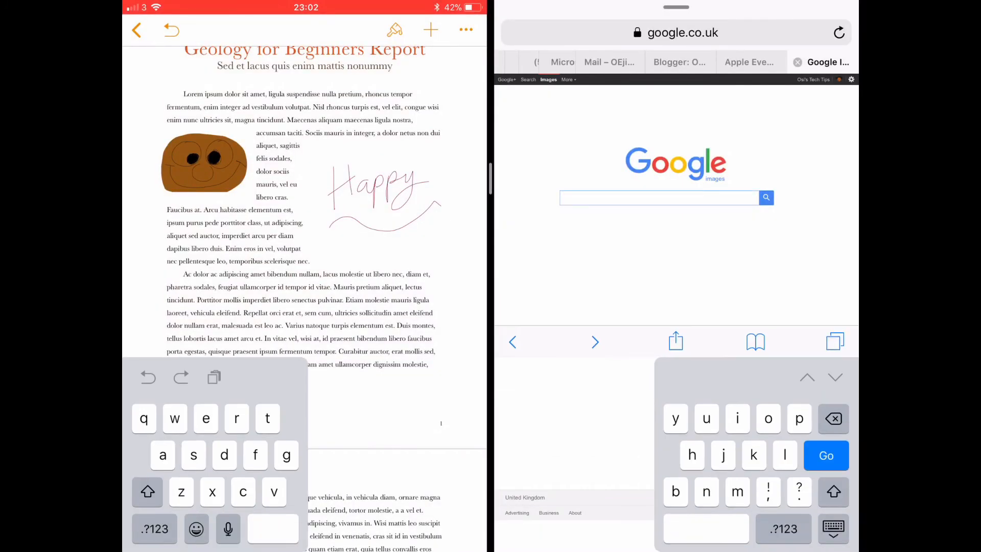
type("hats")
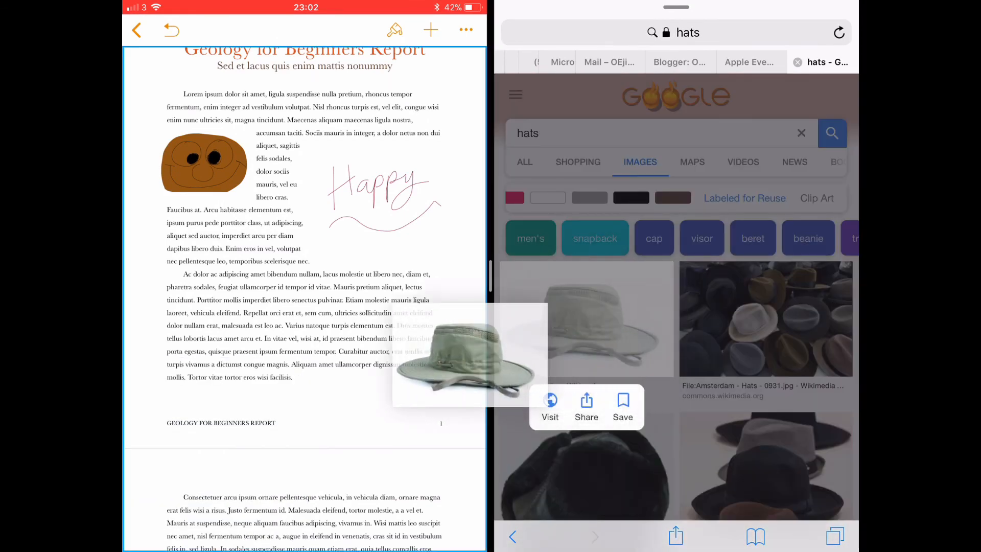
left_click_drag(463, 354, 255, 328)
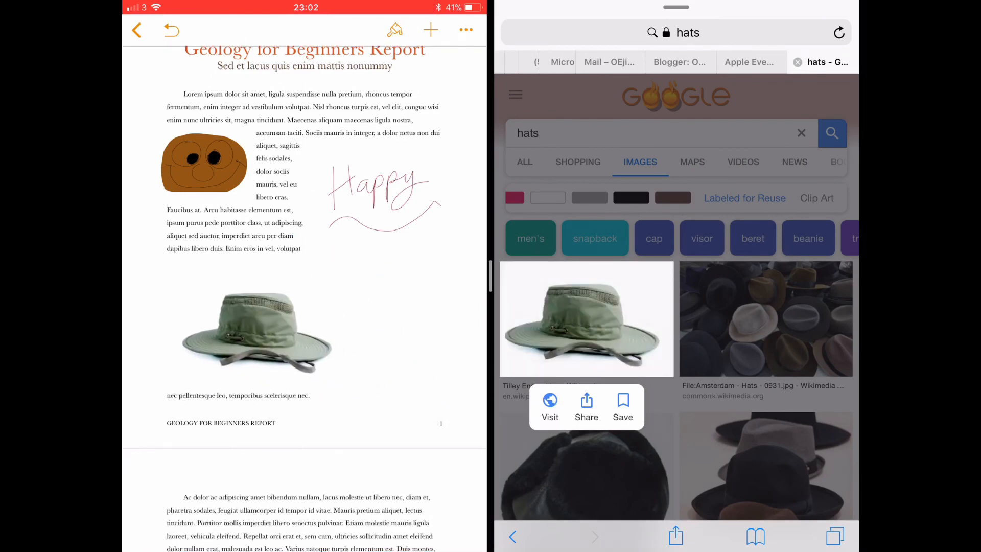